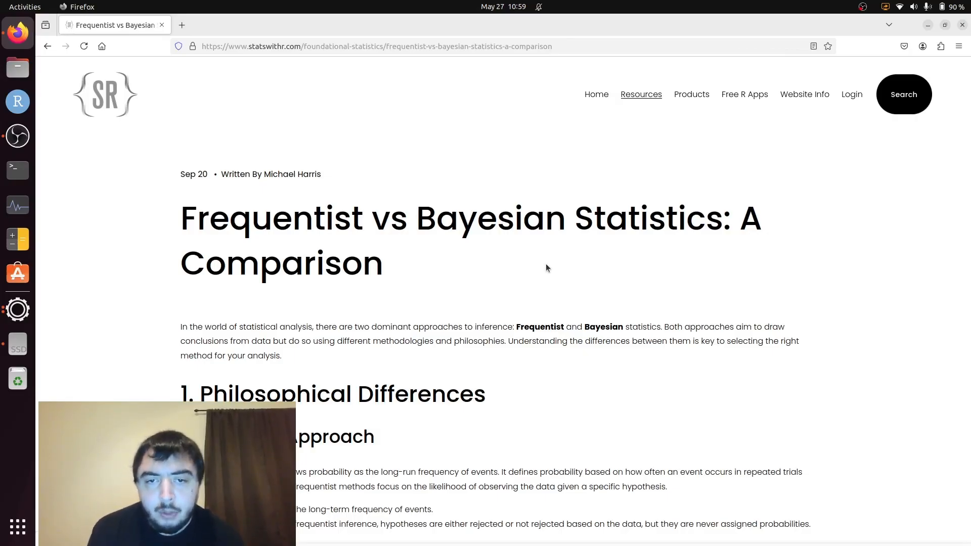
pyautogui.scroll(-3)
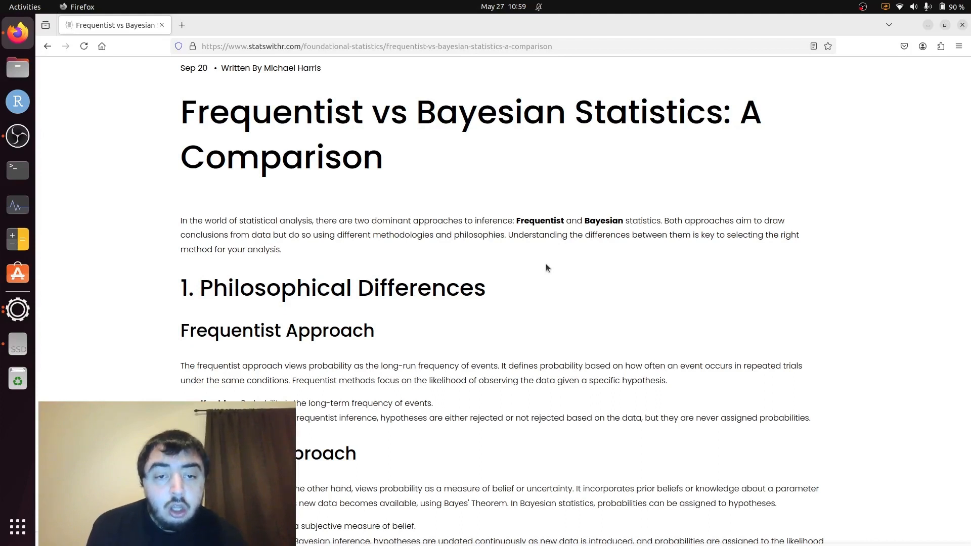
pyautogui.scroll(-3)
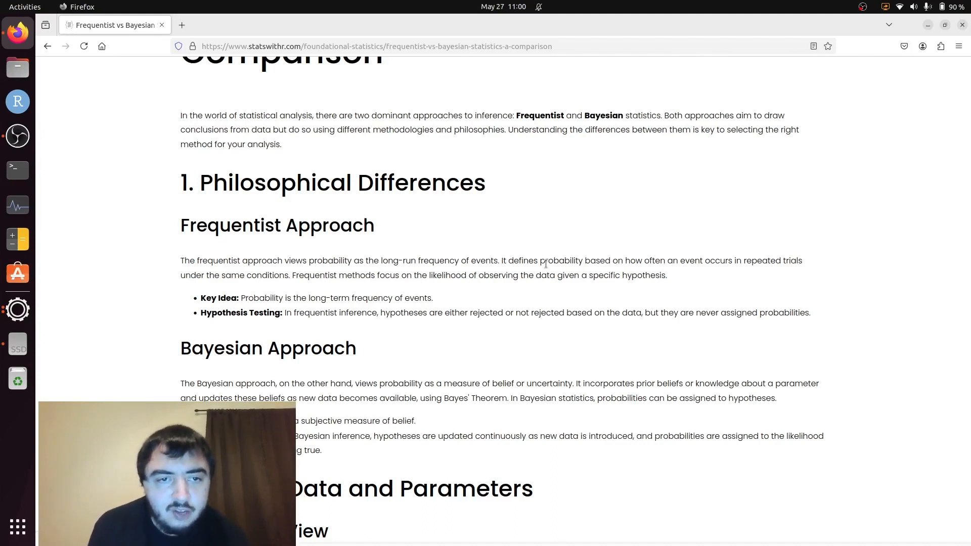
pyautogui.scroll(-3)
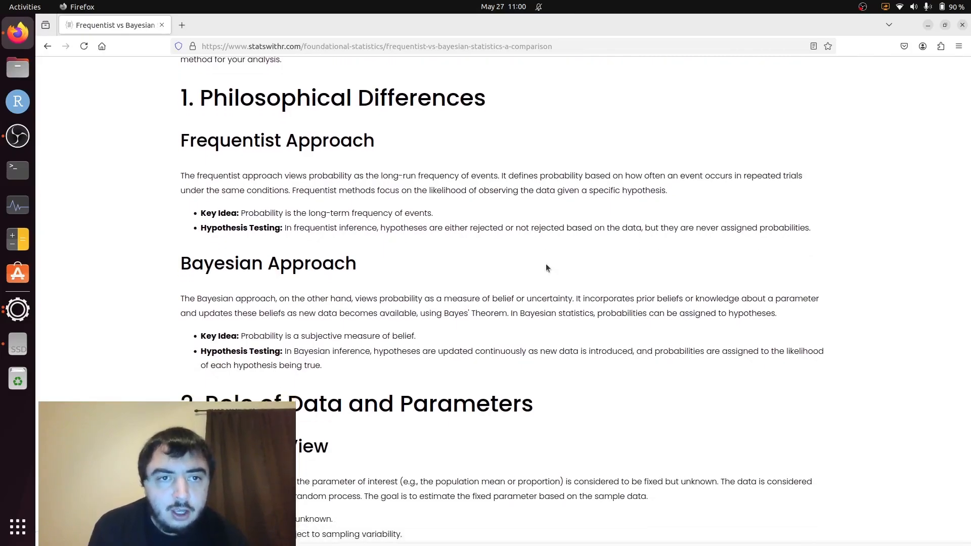
pyautogui.scroll(-3)
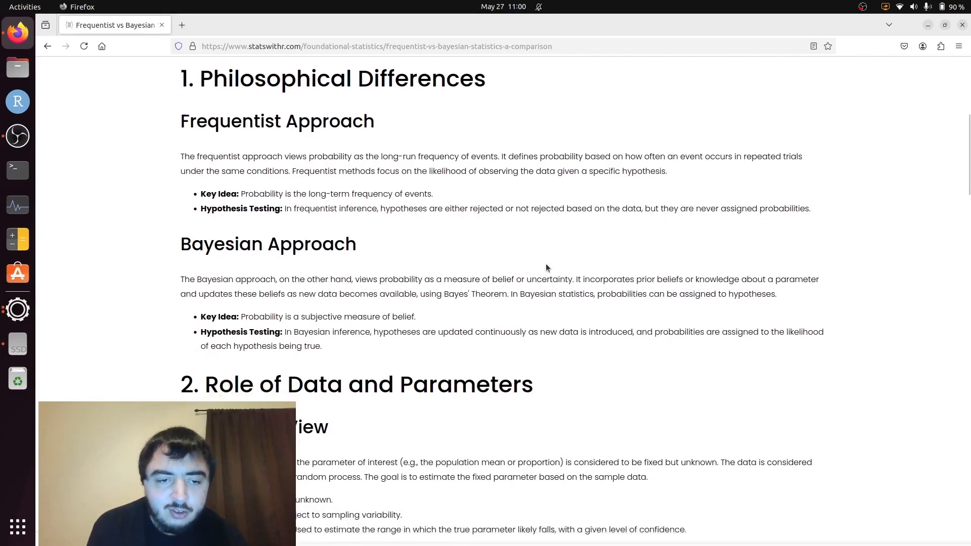
pyautogui.scroll(-3)
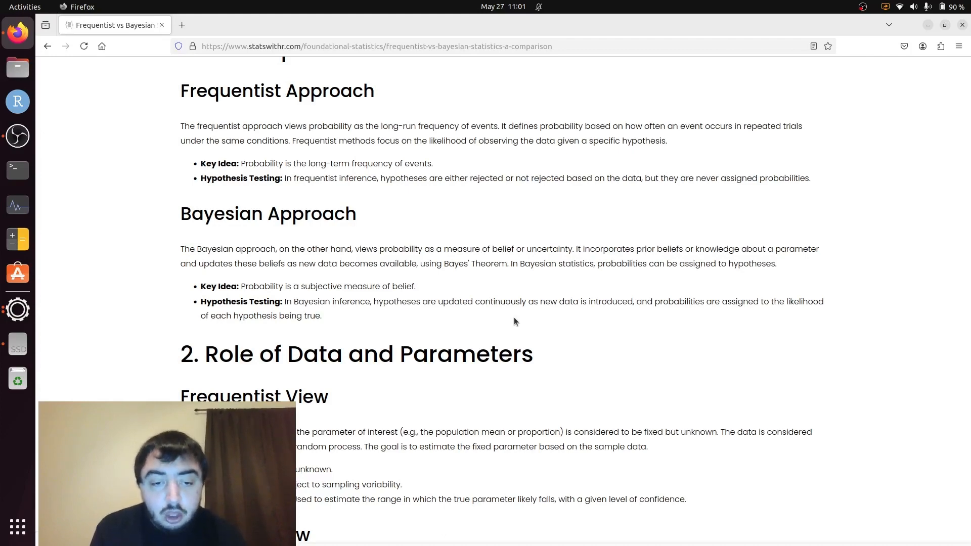
pyautogui.scroll(-3)
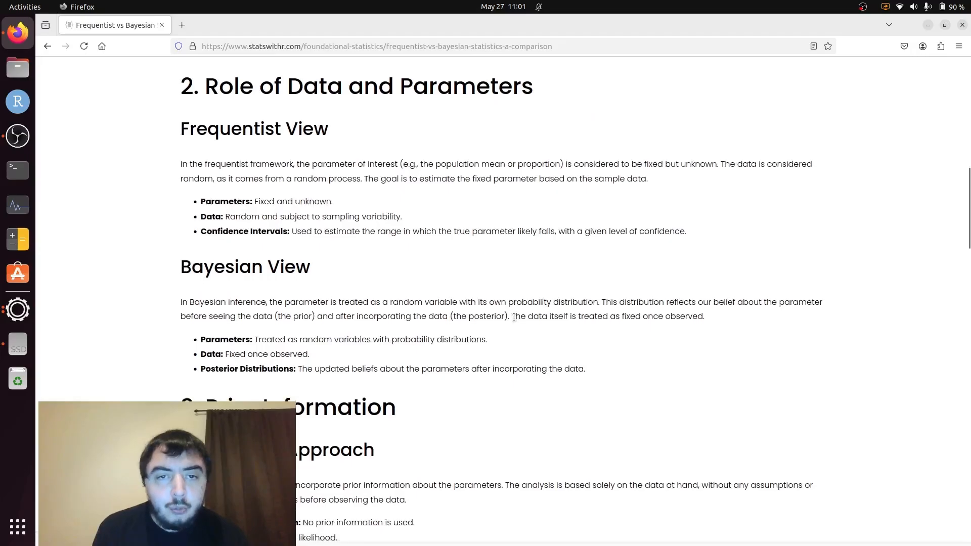
pyautogui.moveTo(358, 209)
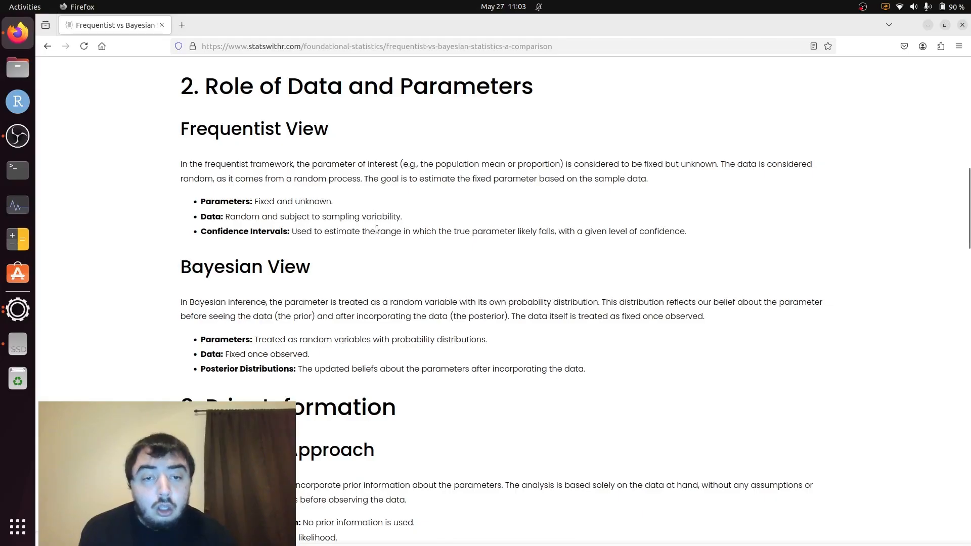
pyautogui.moveTo(378, 243)
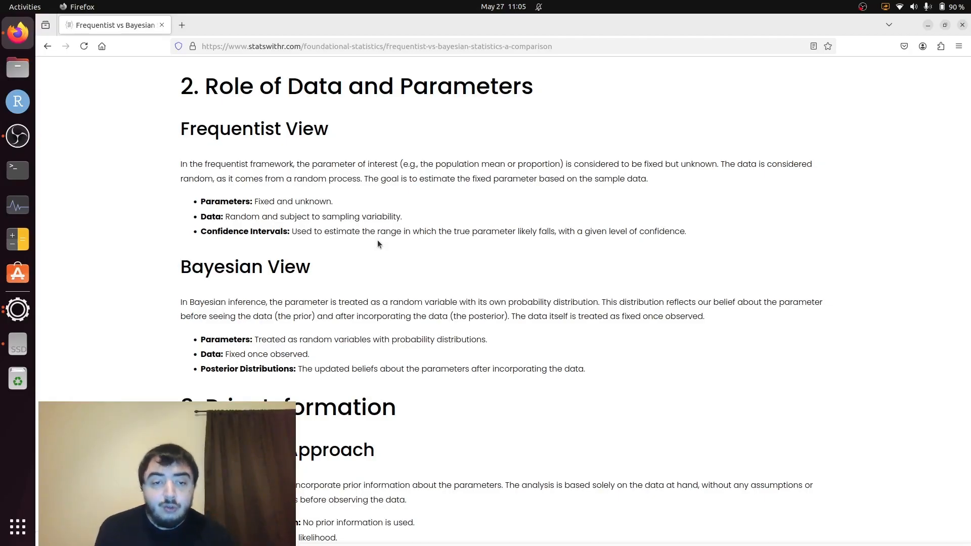
pyautogui.scroll(-3)
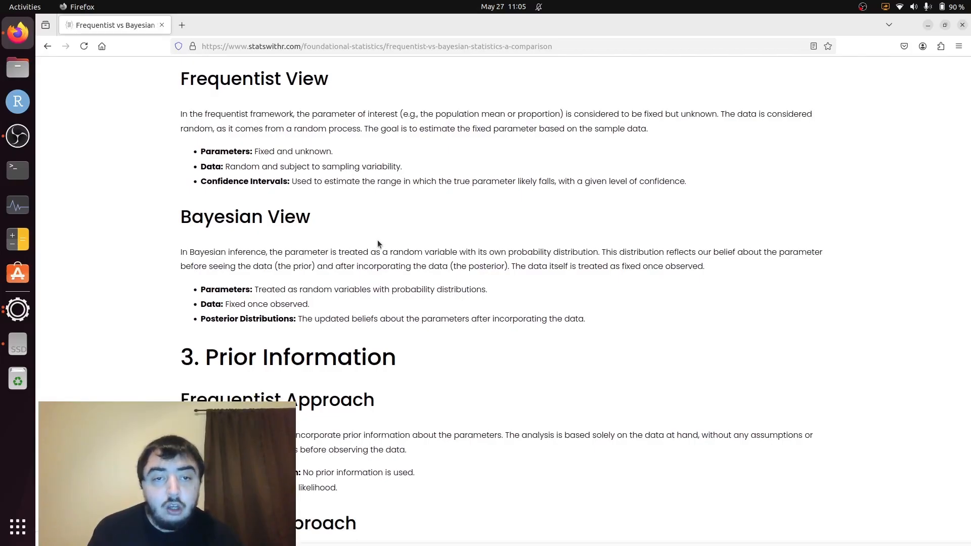
pyautogui.scroll(-3)
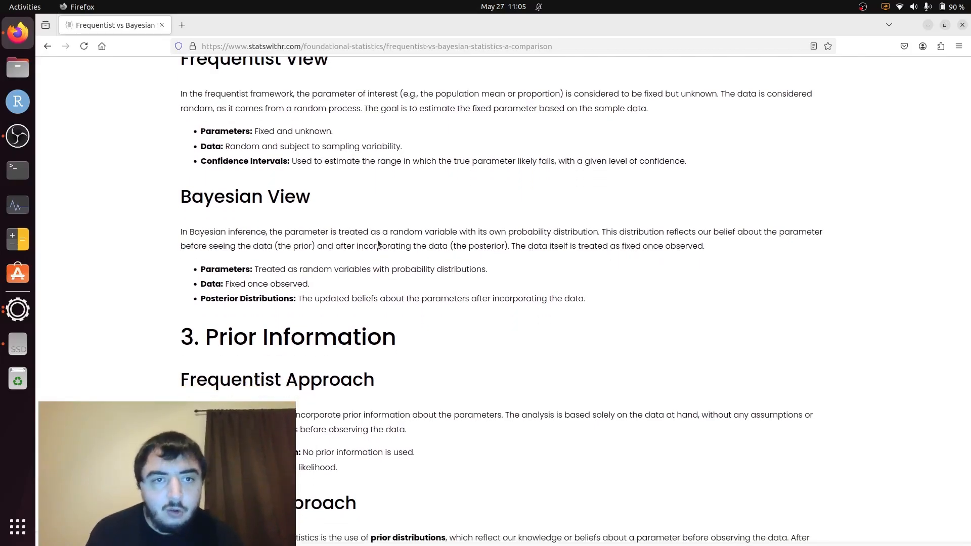
pyautogui.scroll(-3)
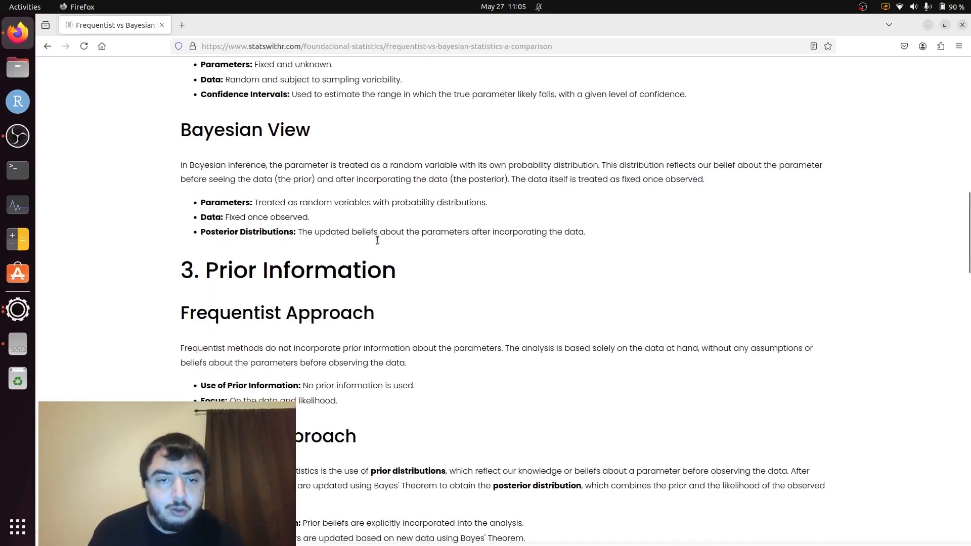
pyautogui.scroll(-3)
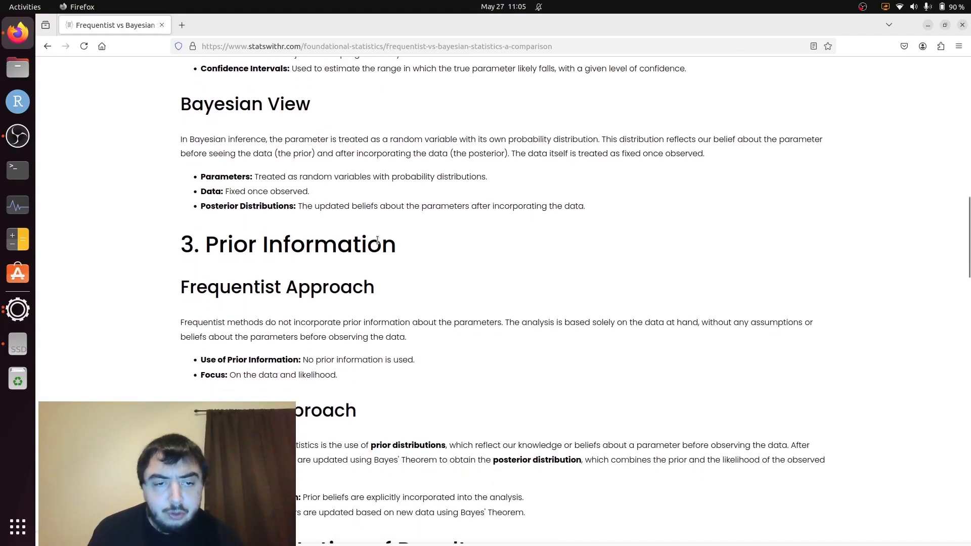
pyautogui.scroll(-3)
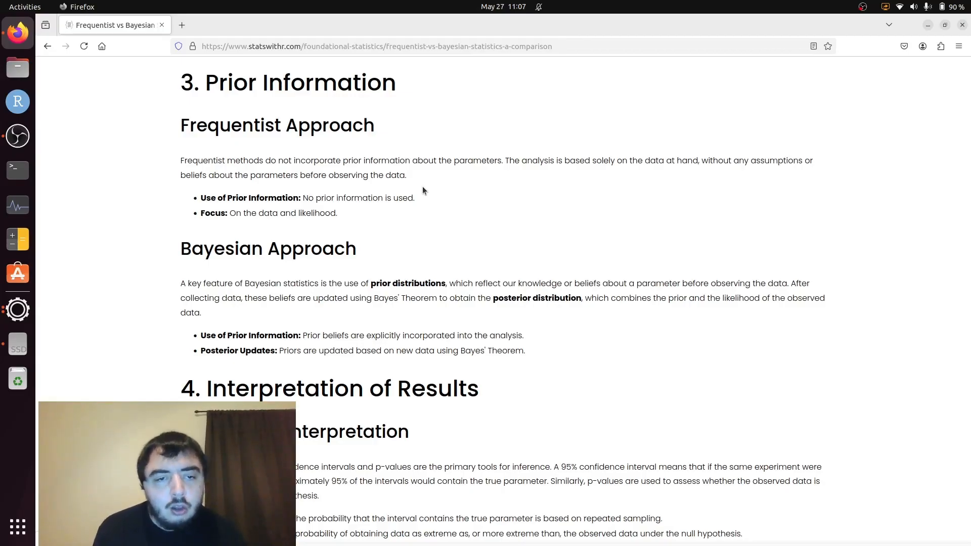
pyautogui.scroll(-3)
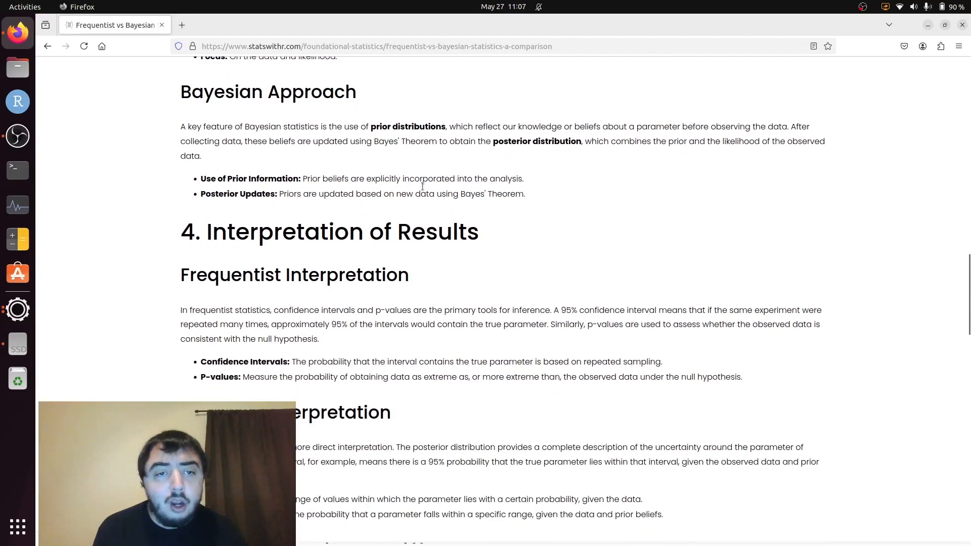
pyautogui.scroll(-3)
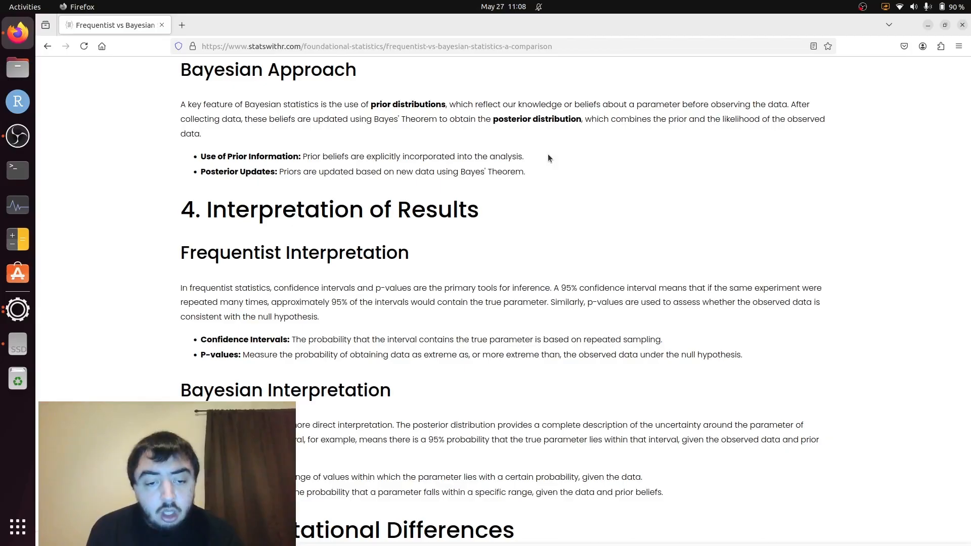
pyautogui.scroll(-3)
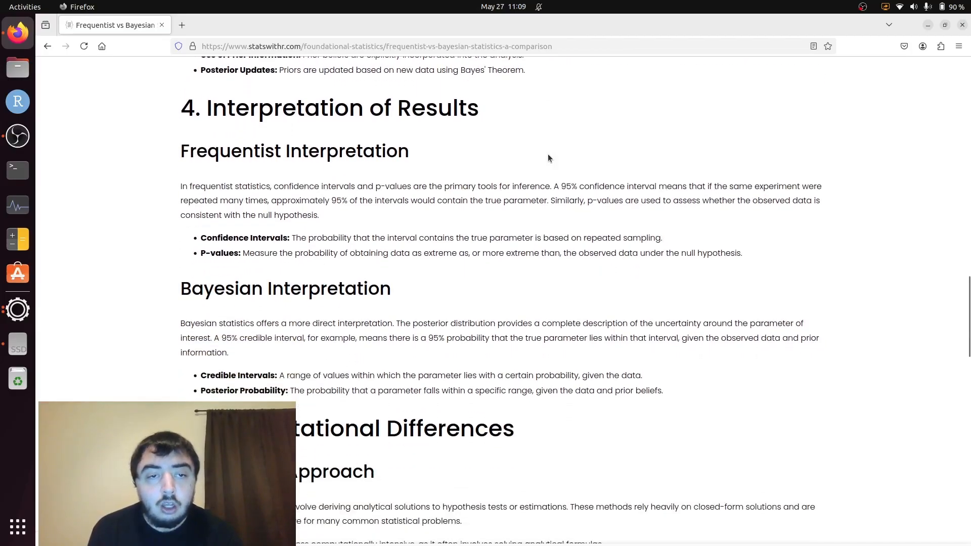
pyautogui.scroll(-3)
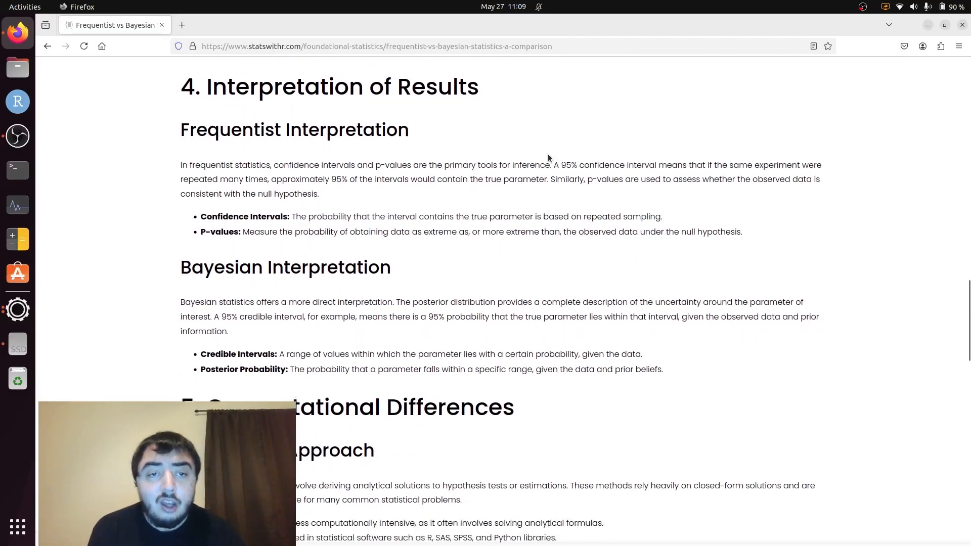
pyautogui.scroll(-3)
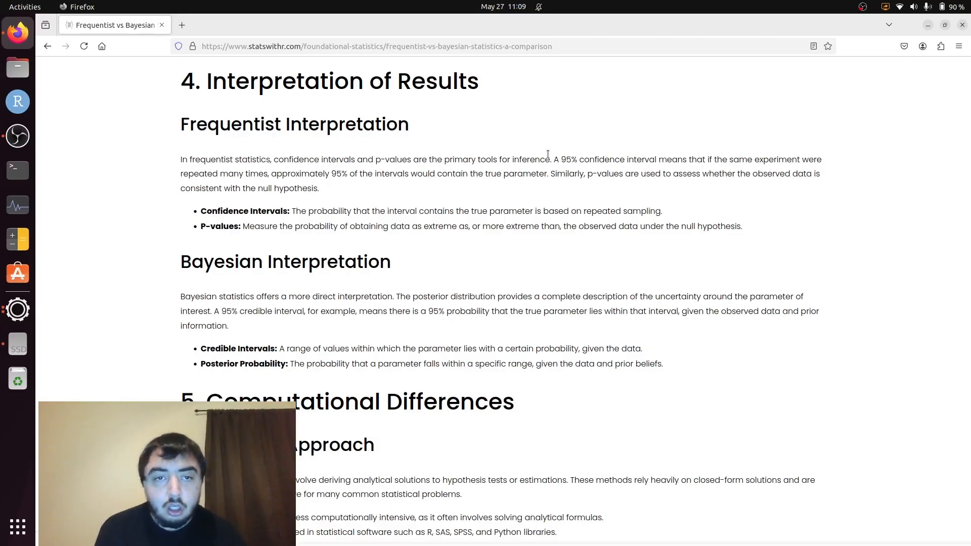
pyautogui.scroll(-3)
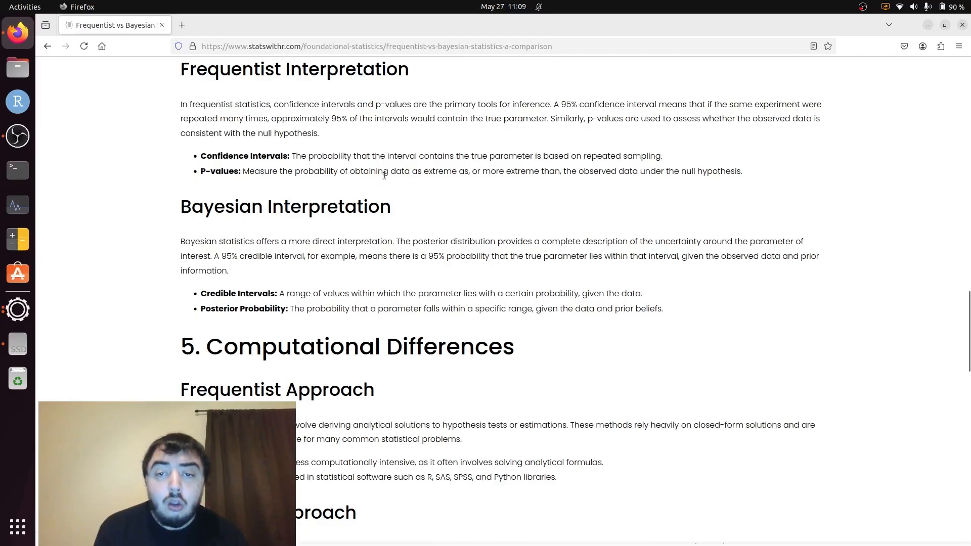
pyautogui.moveTo(420, 158)
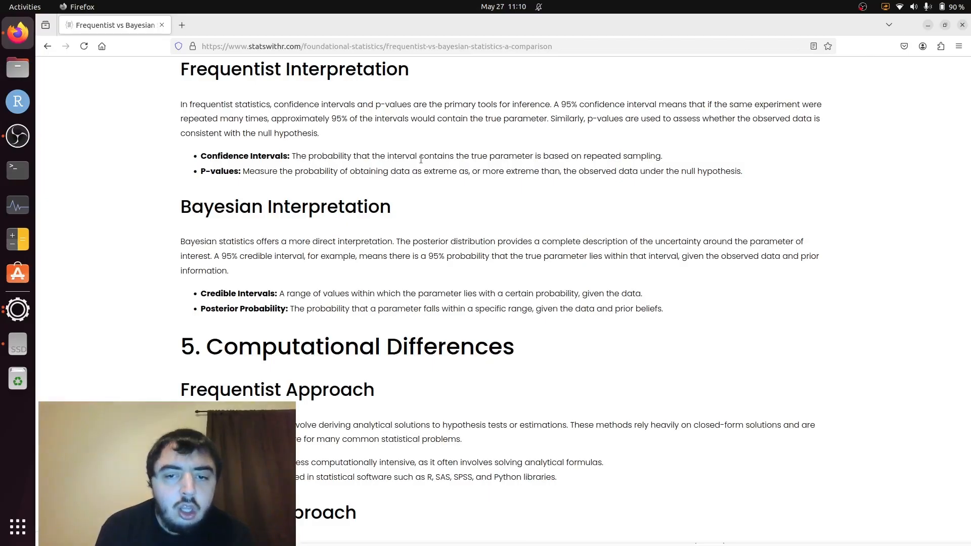
pyautogui.moveTo(425, 201)
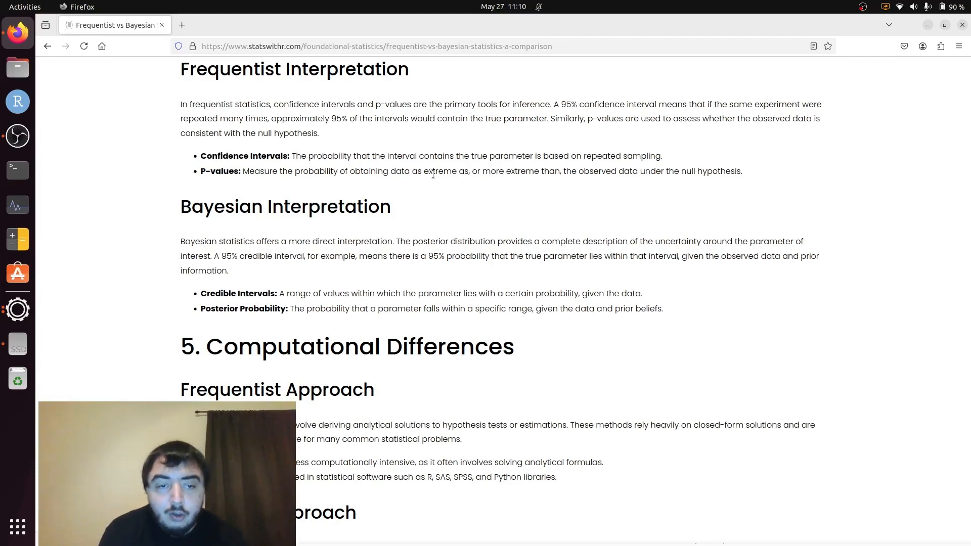
pyautogui.scroll(-3)
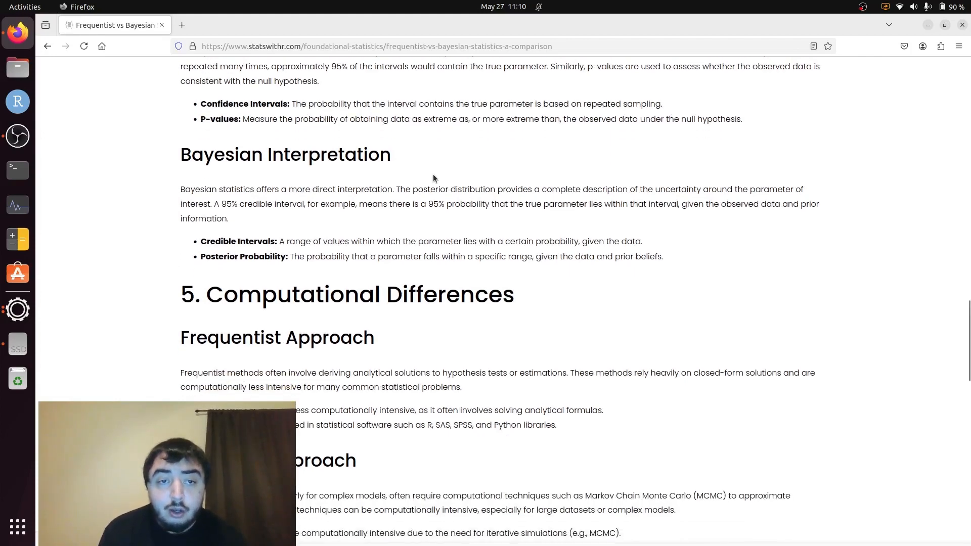
pyautogui.scroll(-3)
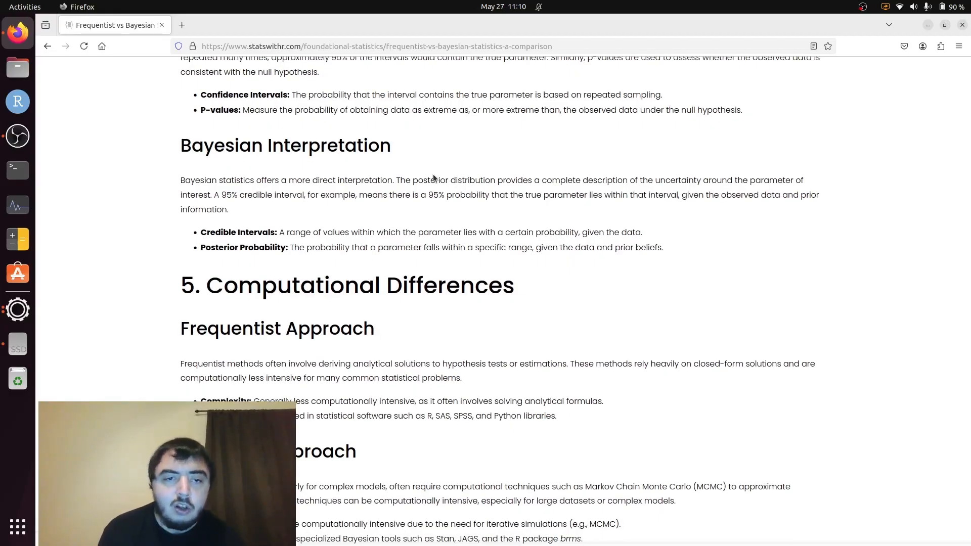
pyautogui.scroll(-3)
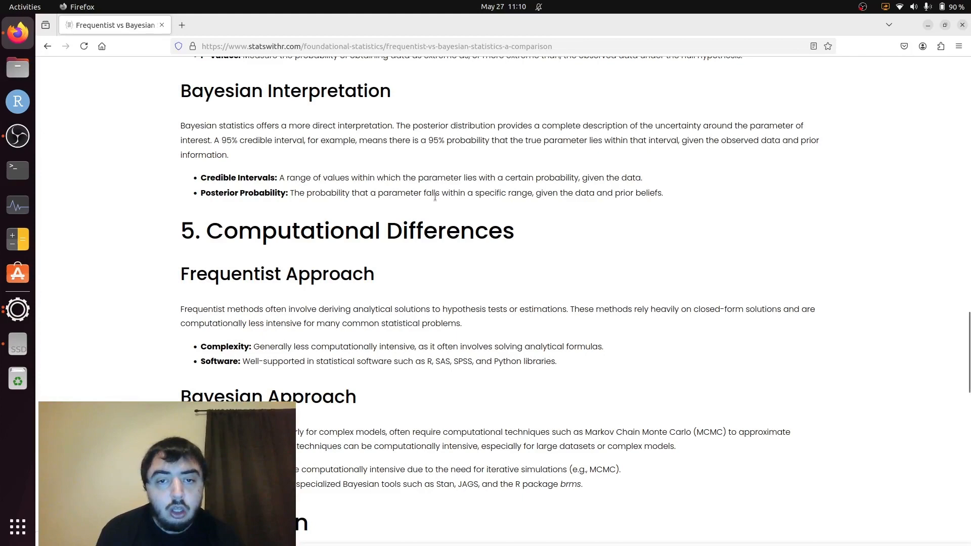
pyautogui.moveTo(434, 205)
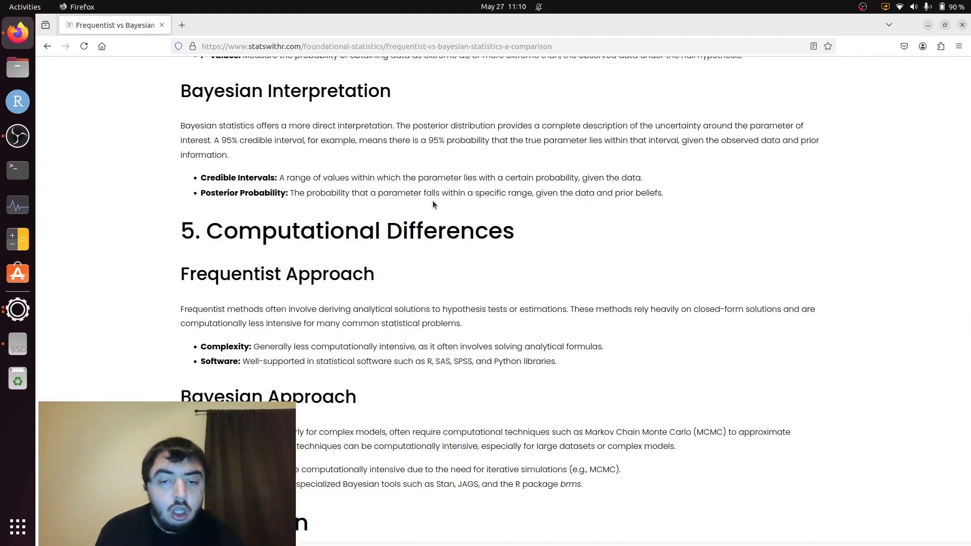
pyautogui.scroll(-3)
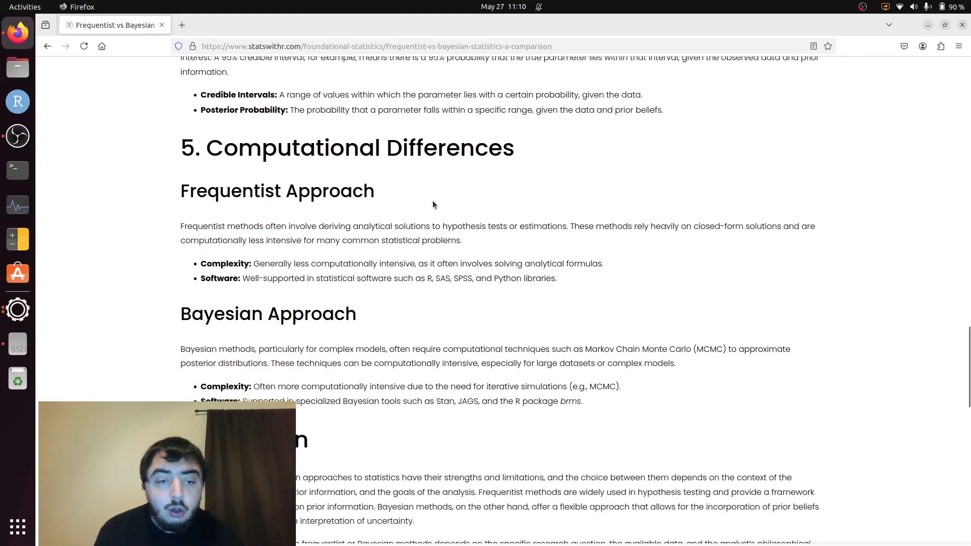
pyautogui.scroll(-3)
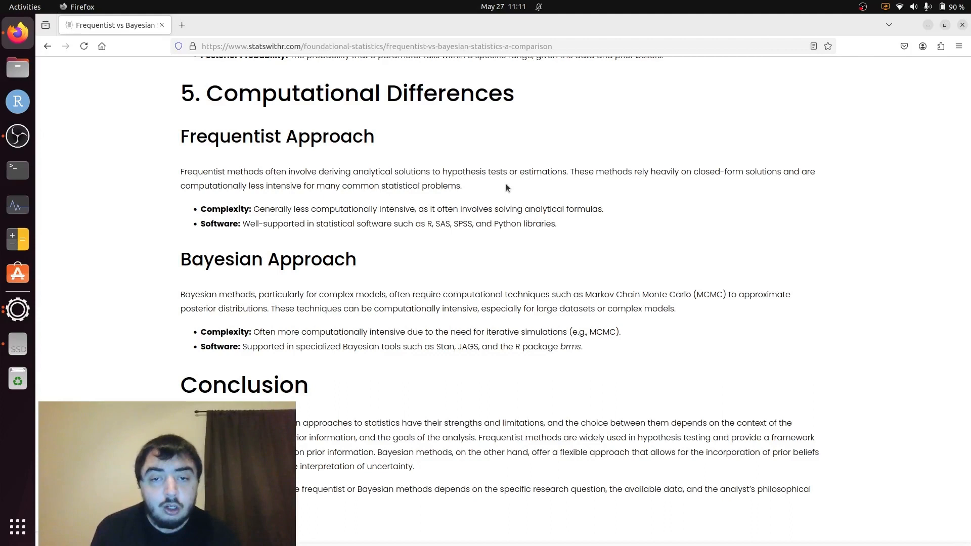
pyautogui.scroll(-3)
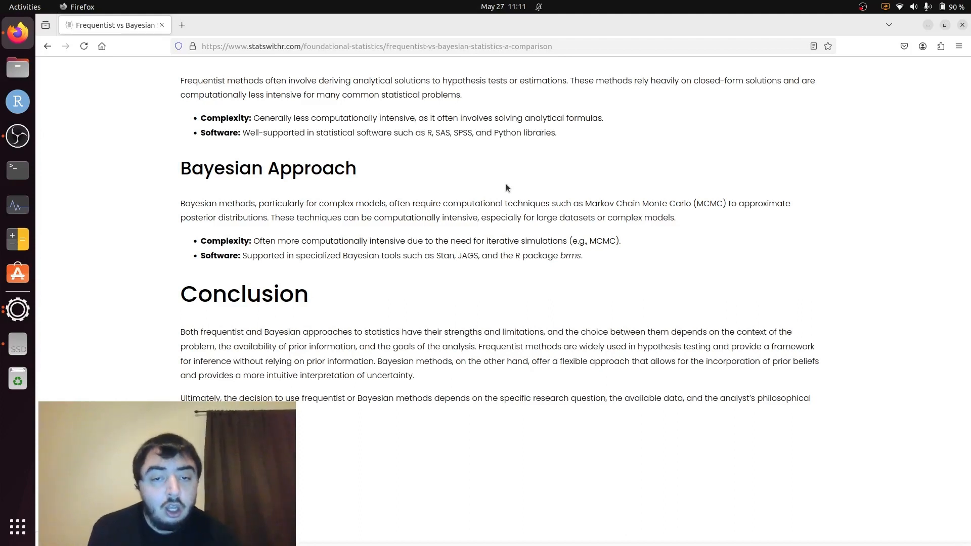
pyautogui.moveTo(486, 250)
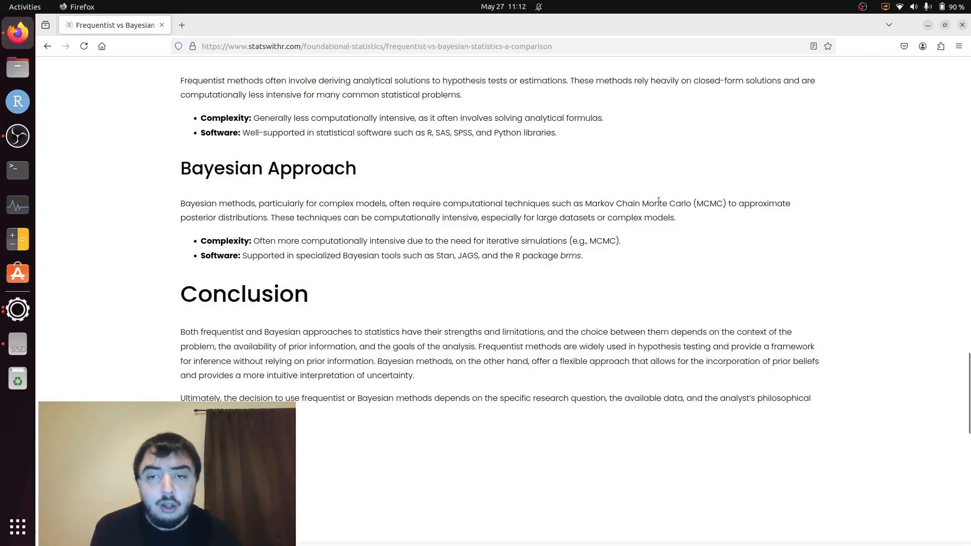
pyautogui.moveTo(685, 228)
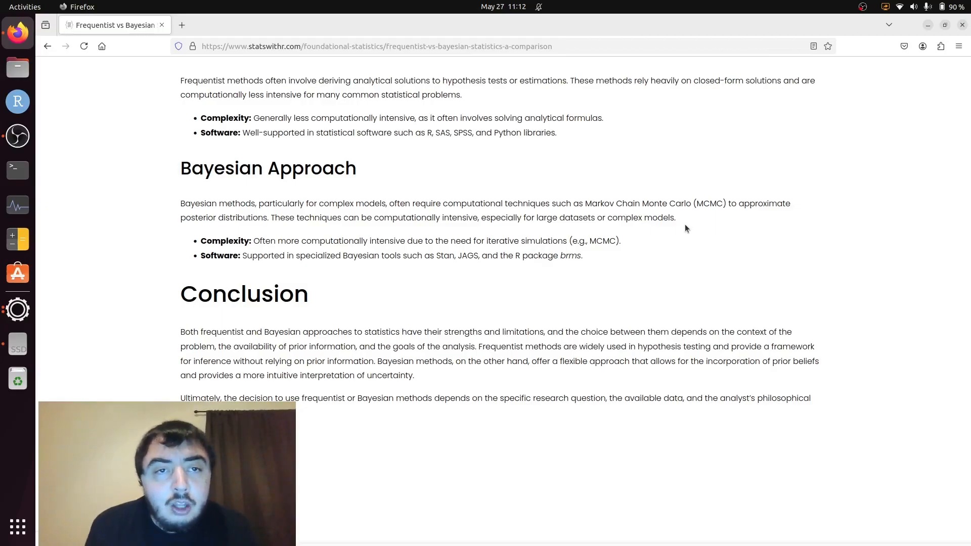